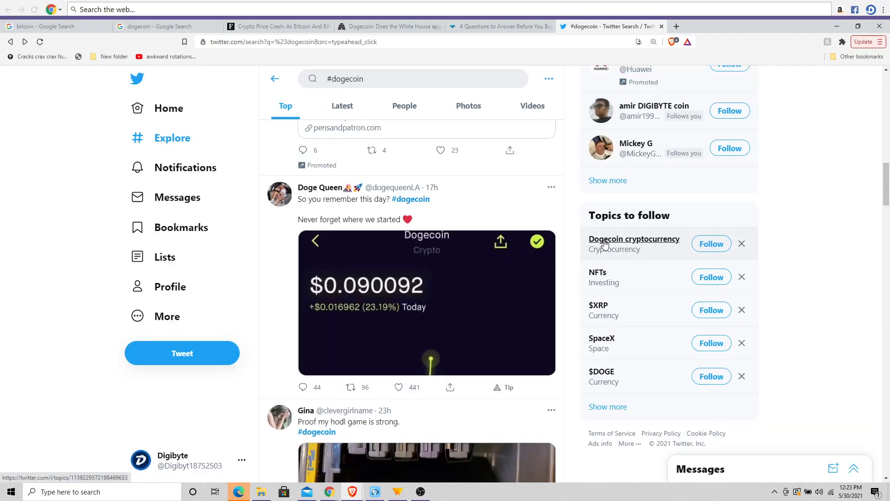
Step: View the Dogecoin chart photo enlarged, close it, then bring up Bitcoin's 35,618.40 USD price and 1M chart
{"action": "left_click", "coordinate": [427, 302]}
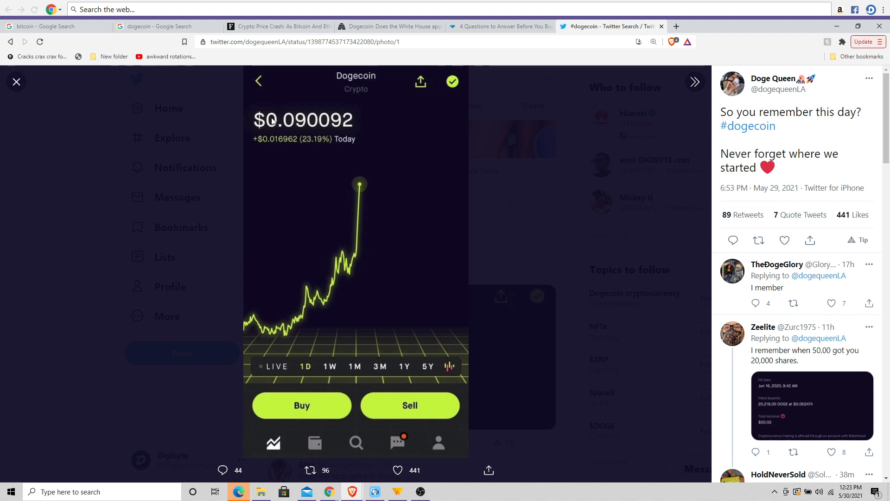
{"action": "mouse_move", "coordinate": [285, 161]}
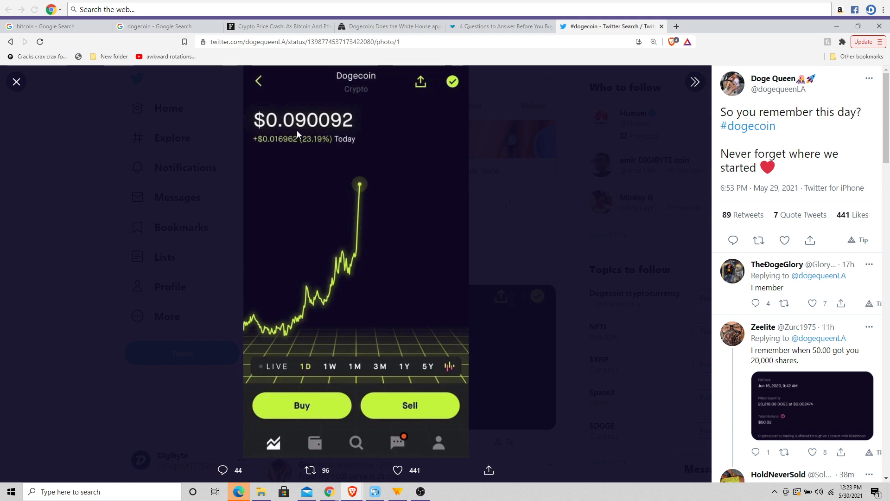
{"action": "mouse_move", "coordinate": [308, 150]}
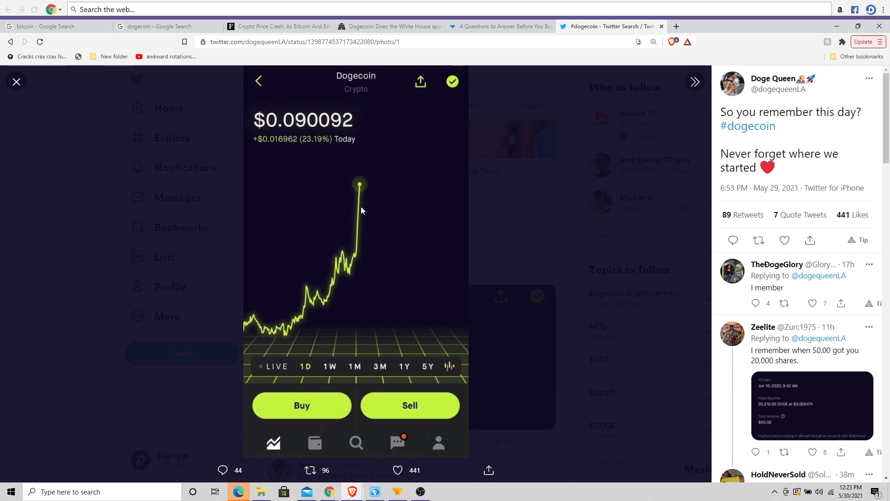
{"action": "mouse_move", "coordinate": [310, 232]}
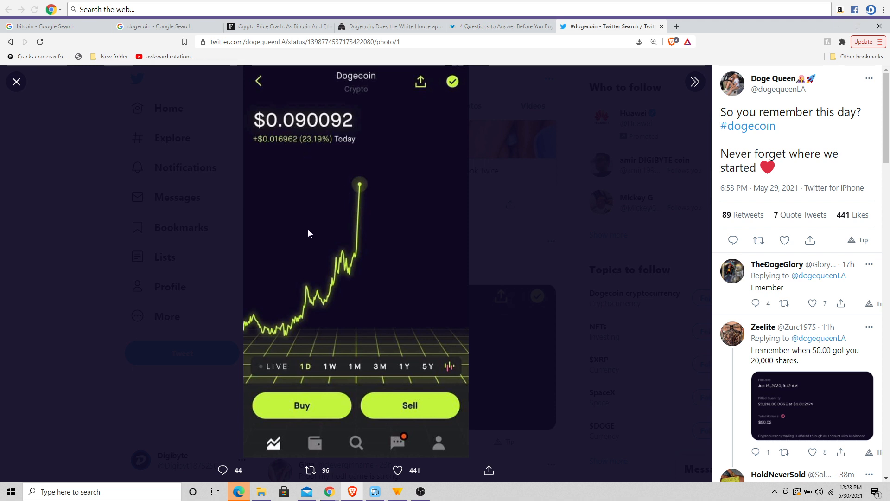
{"action": "mouse_move", "coordinate": [363, 204]}
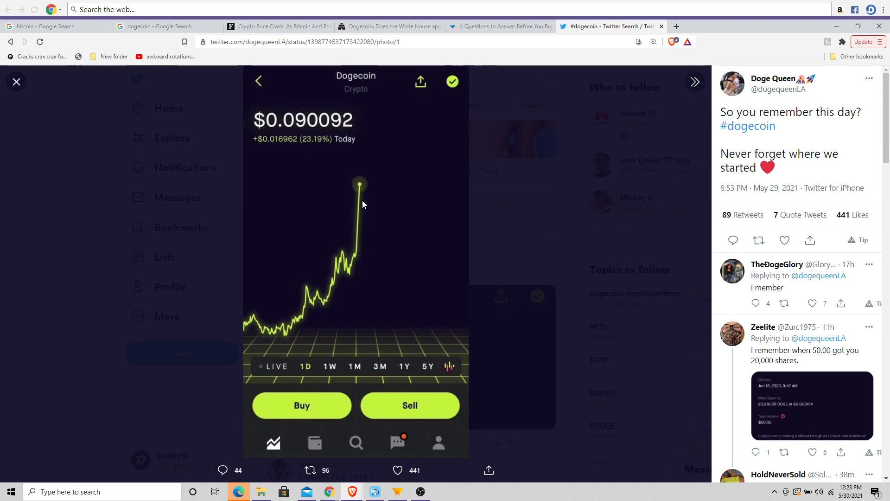
{"action": "mouse_move", "coordinate": [5, 302]}
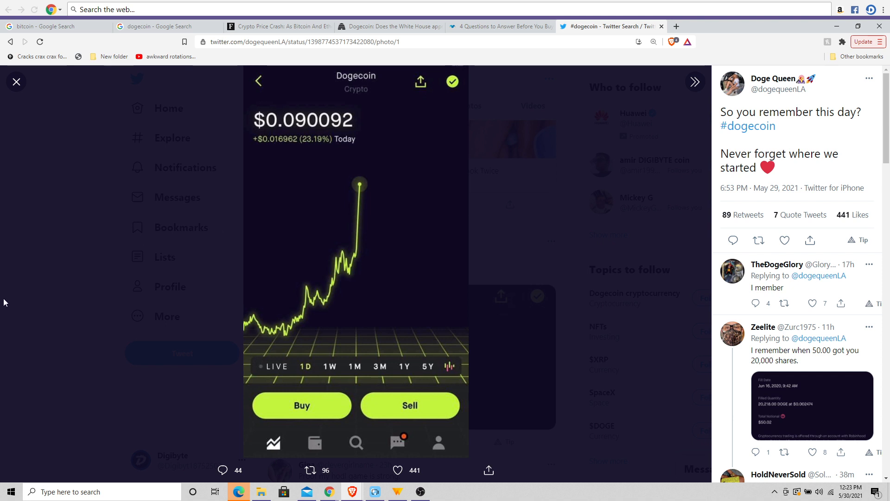
{"action": "left_click", "coordinate": [16, 81]}
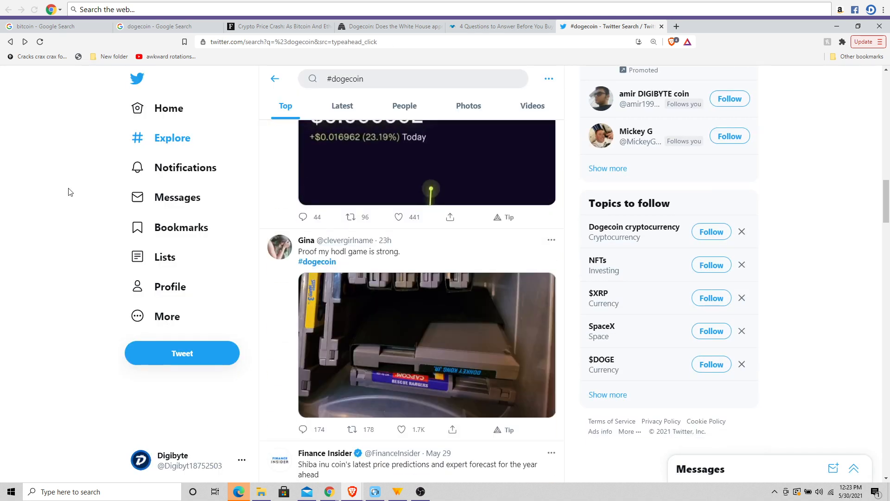
{"action": "left_click", "coordinate": [48, 26]}
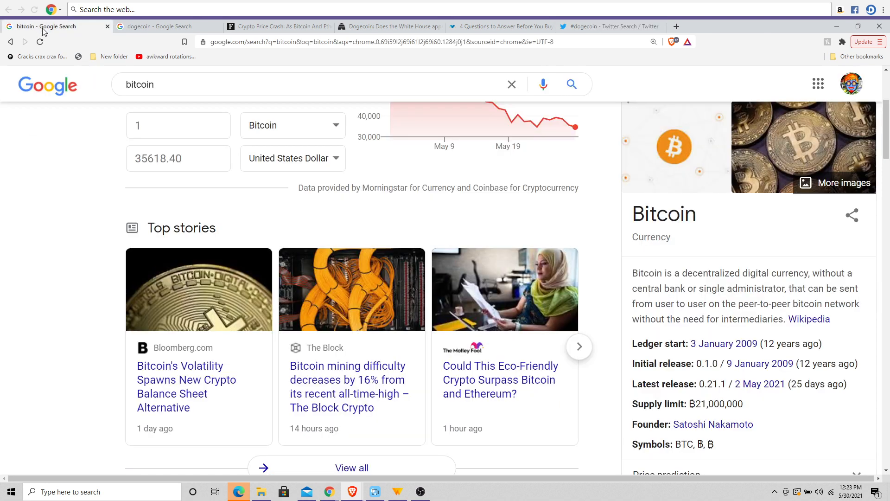
{"action": "scroll", "scroll_direction": "up", "scroll_amount": 3}
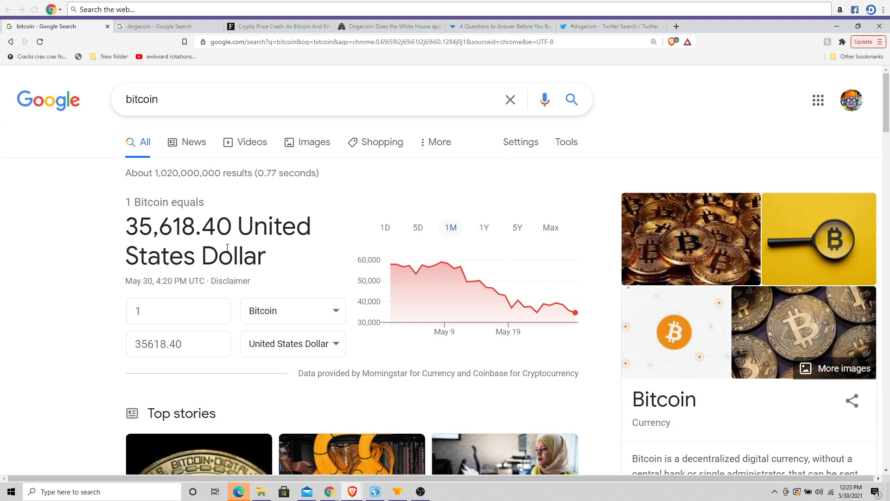
{"action": "mouse_move", "coordinate": [408, 266]}
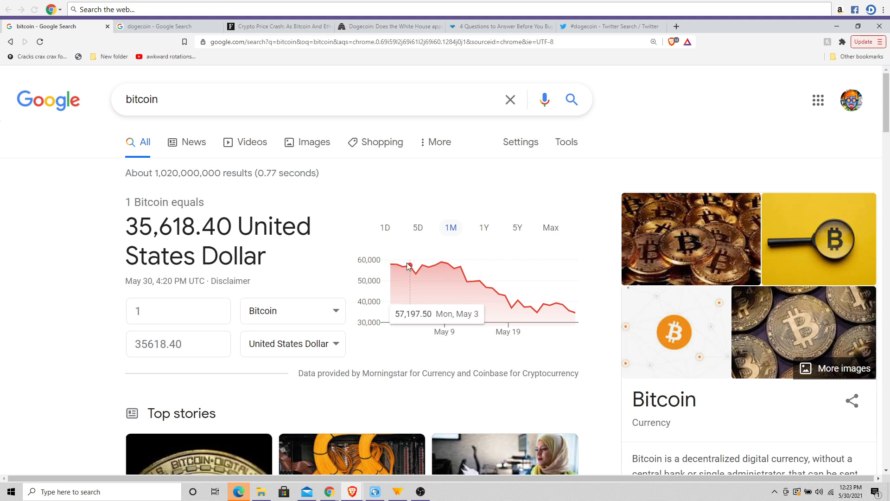
{"action": "mouse_move", "coordinate": [433, 267]}
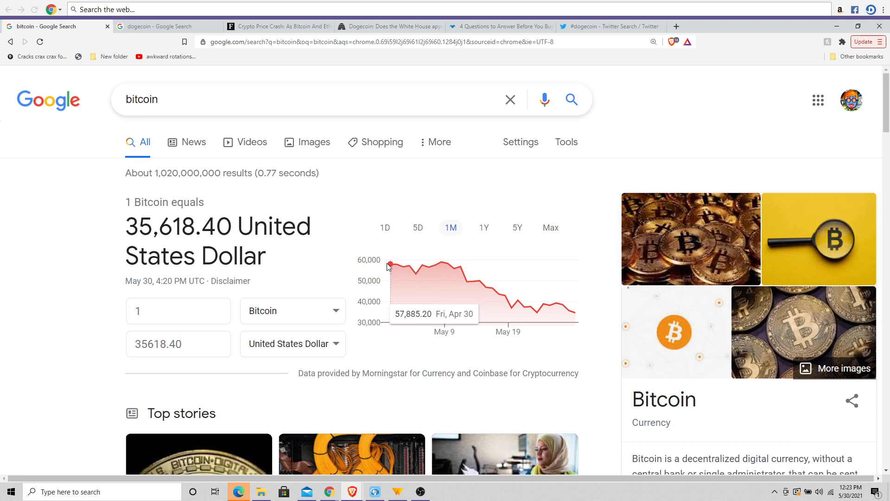
{"action": "mouse_move", "coordinate": [372, 342]}
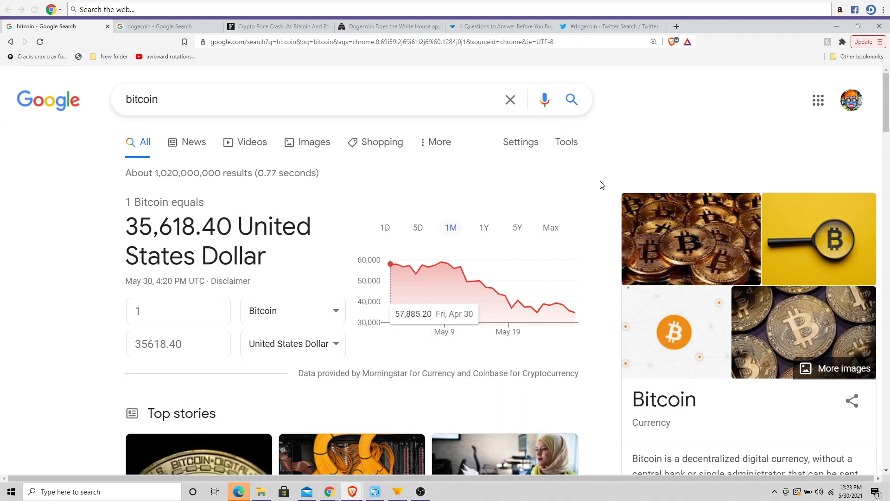
{"action": "mouse_move", "coordinate": [605, 67]}
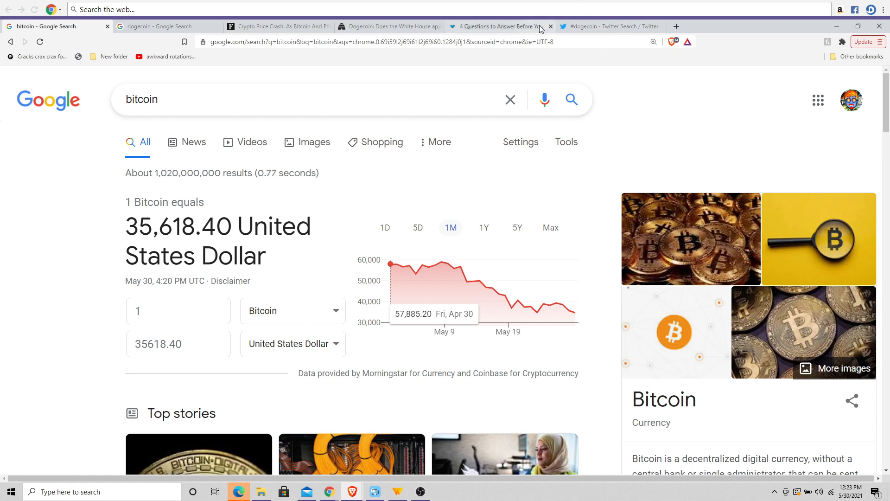
Step: Read the introduction and first question of '4 Questions to Answer Before You Buy Dogecoin'
{"action": "left_click", "coordinate": [500, 25]}
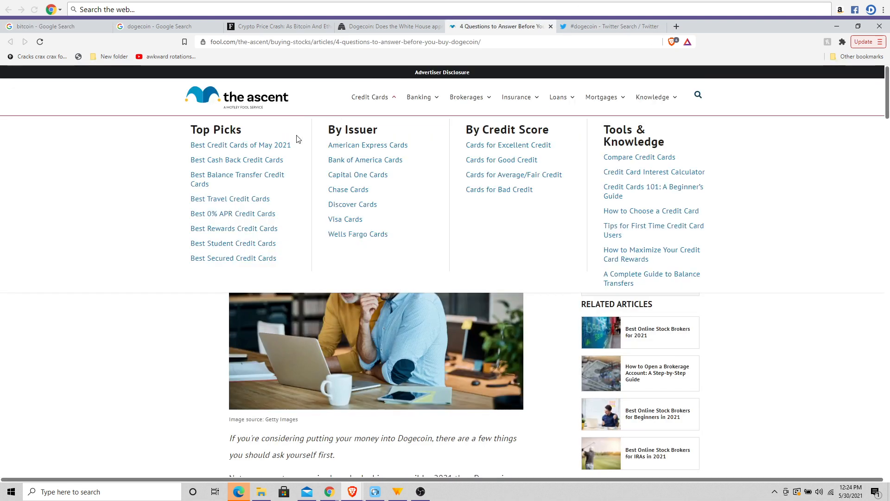
{"action": "mouse_move", "coordinate": [162, 352]}
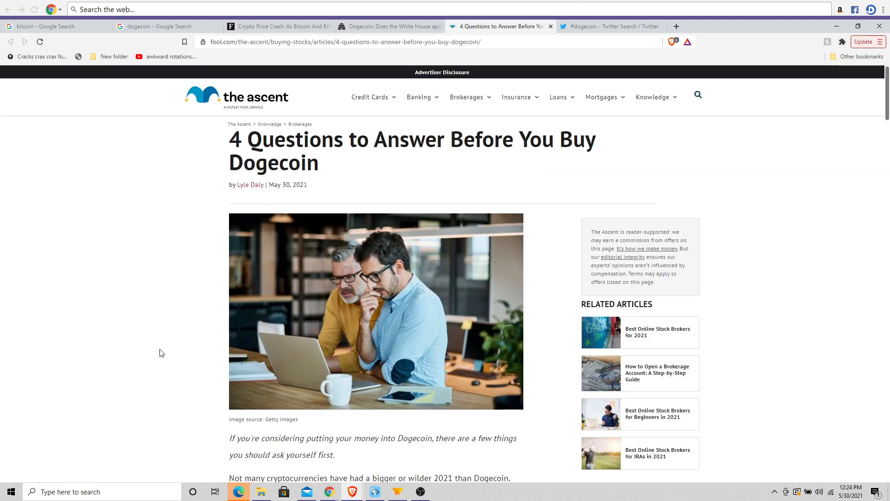
{"action": "scroll", "scroll_direction": "down", "scroll_amount": 3}
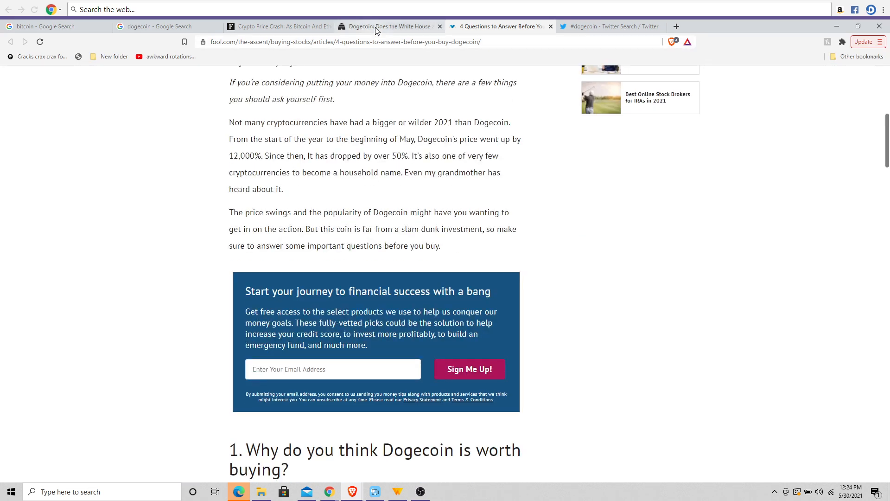
{"action": "left_click", "coordinate": [389, 26]}
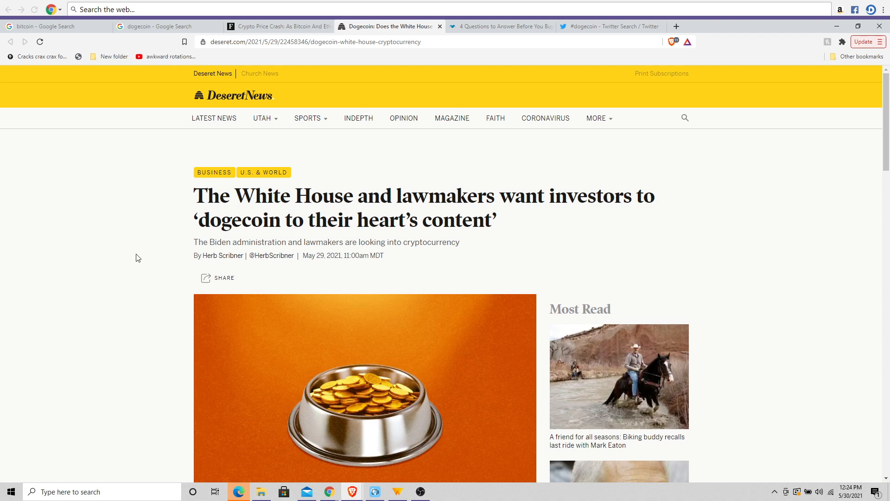
{"action": "mouse_move", "coordinate": [267, 228]}
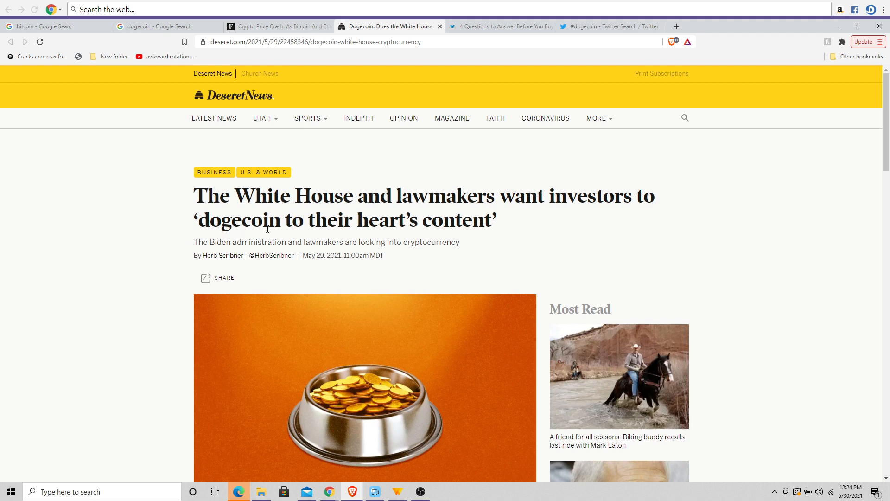
{"action": "scroll", "scroll_direction": "down", "scroll_amount": 3}
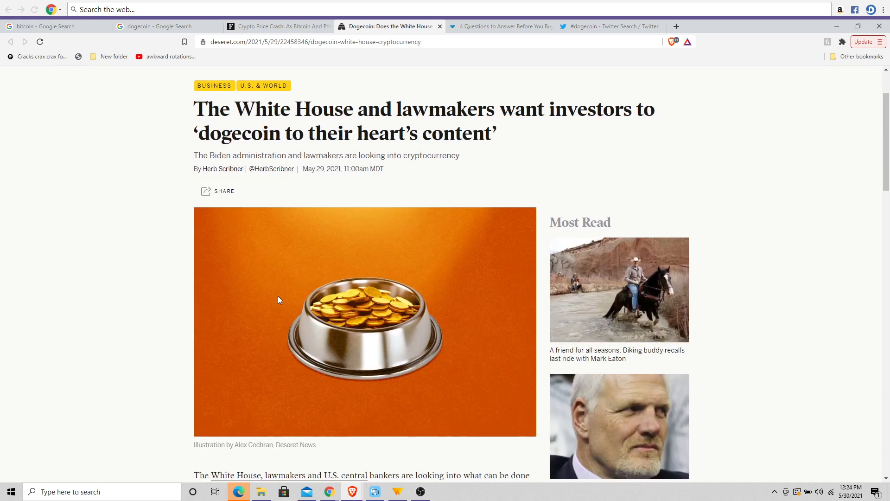
{"action": "scroll", "scroll_direction": "down", "scroll_amount": 3}
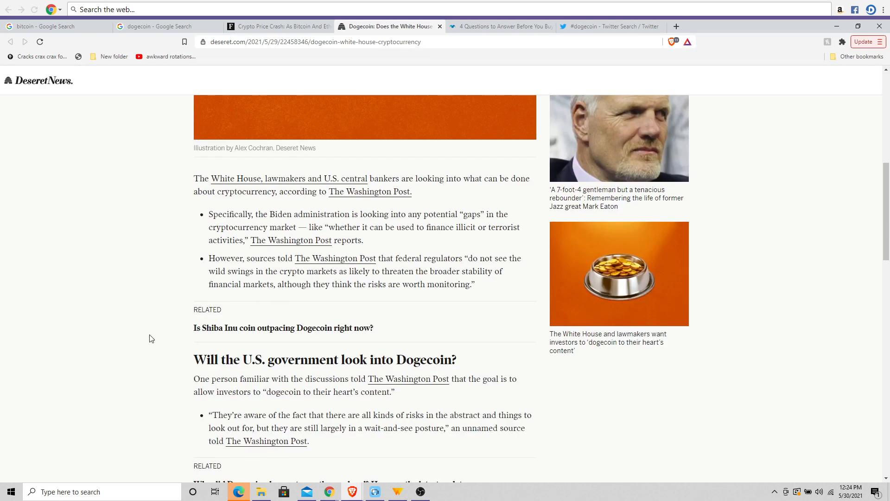
{"action": "scroll", "scroll_direction": "down", "scroll_amount": 3}
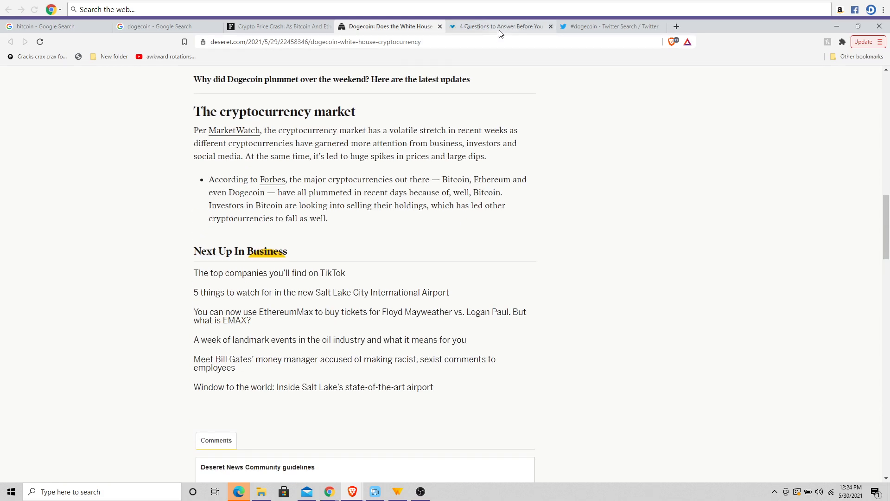
{"action": "left_click", "coordinate": [499, 26]}
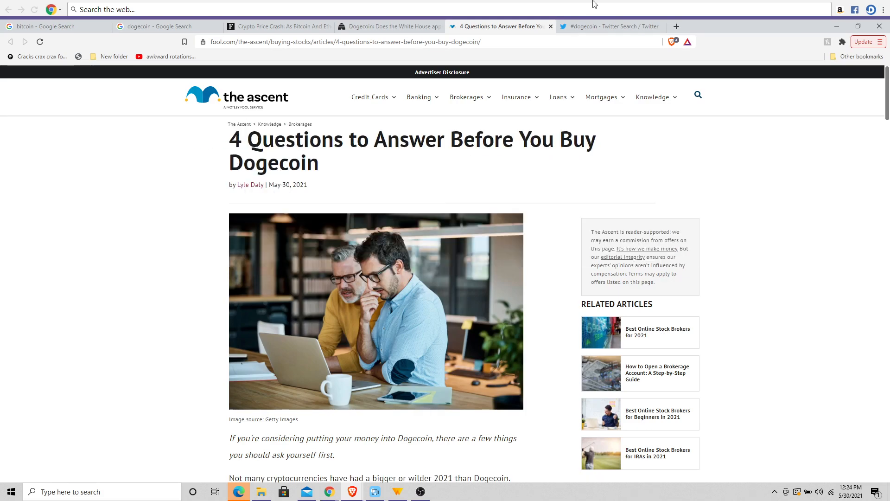
Step: Browse further down the Top results of the #dogecoin Twitter search
{"action": "left_click", "coordinate": [608, 26]}
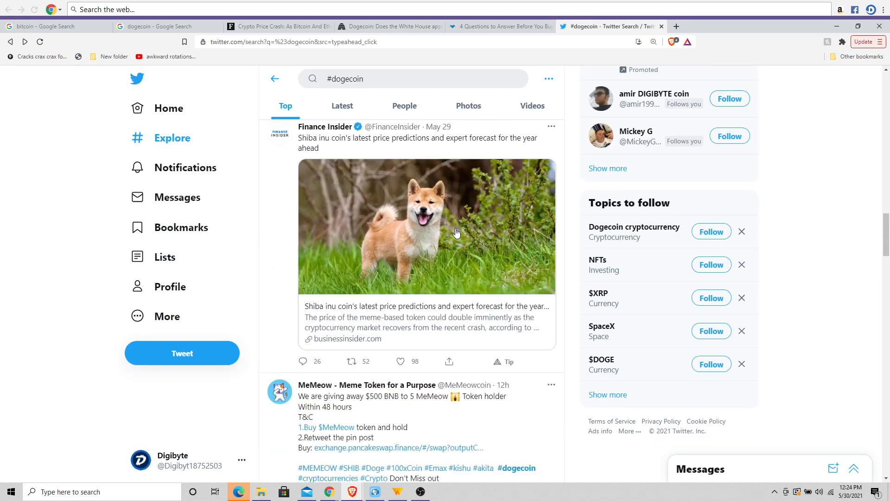
{"action": "scroll", "scroll_direction": "down", "scroll_amount": 3}
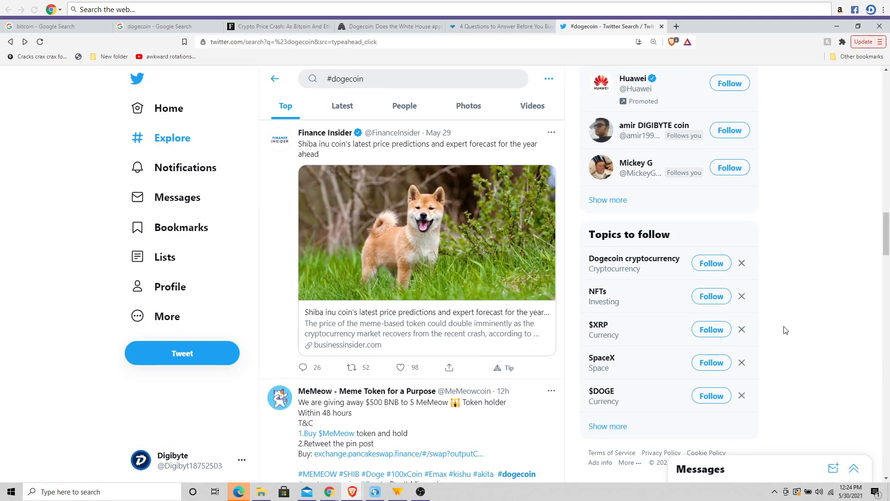
{"action": "scroll", "scroll_direction": "down", "scroll_amount": 3}
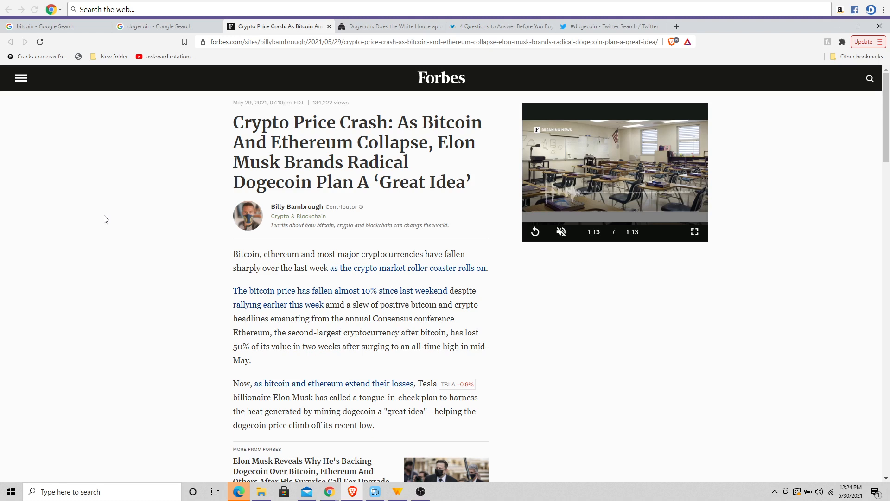
{"action": "mouse_move", "coordinate": [130, 195]}
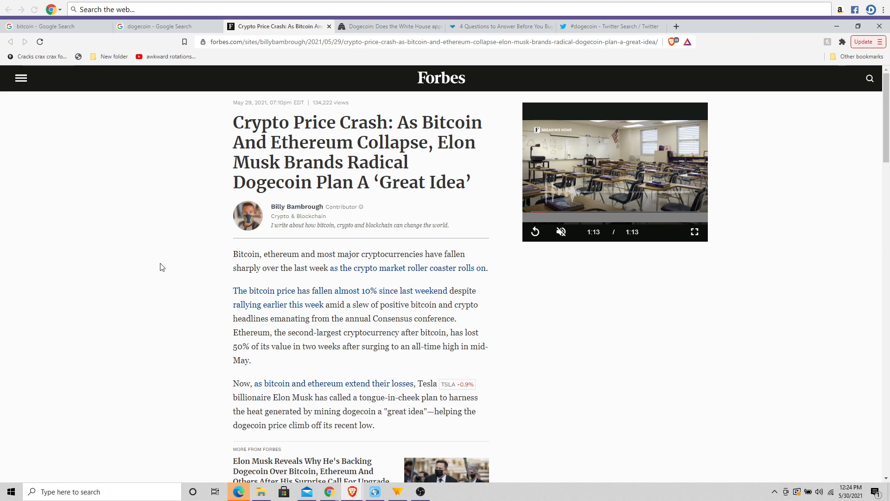
Step: Read the Forbes crypto crash article down past the Elon Musk photo to the Blockfolio hot-tub quote
{"action": "scroll", "scroll_direction": "down", "scroll_amount": 3}
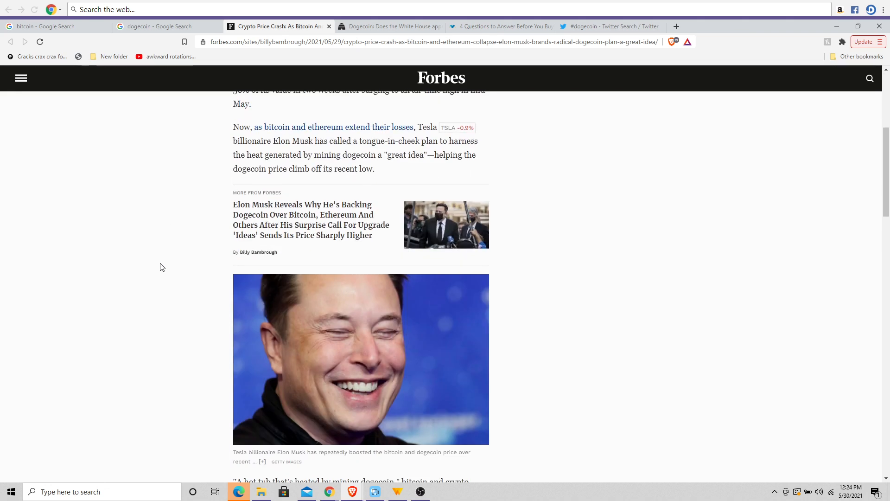
{"action": "scroll", "scroll_direction": "down", "scroll_amount": 3}
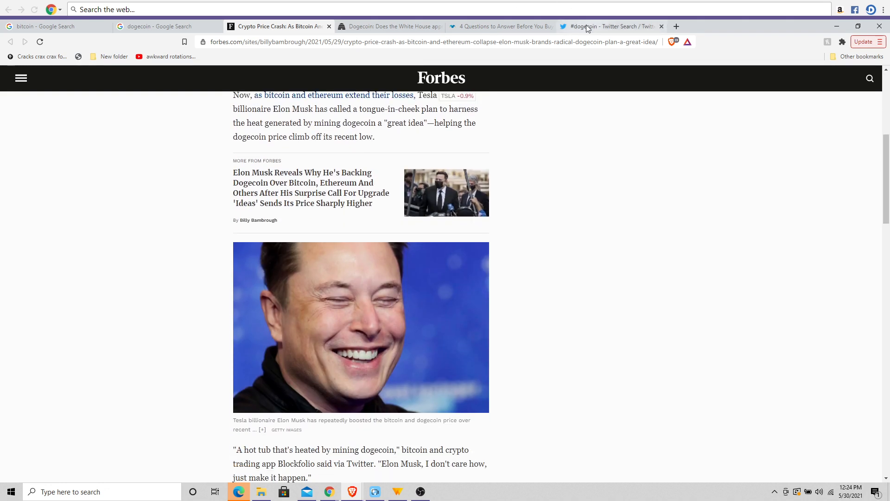
Step: View the r/dogecoin dolphin investor meme full-size in the #dogecoin results, then close it
{"action": "left_click", "coordinate": [610, 26]}
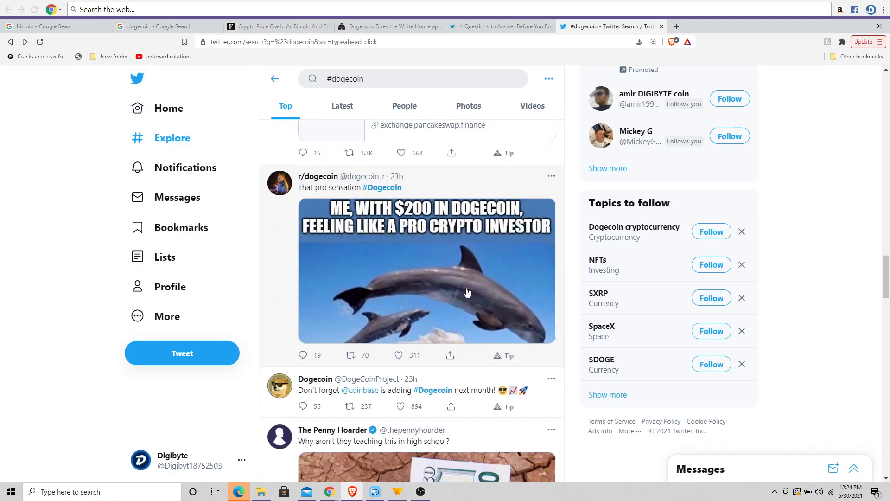
{"action": "mouse_move", "coordinate": [303, 278]}
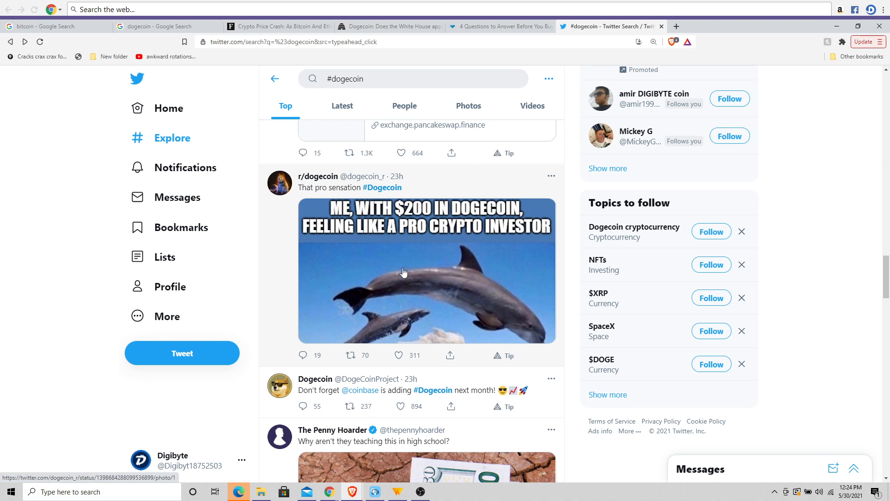
{"action": "mouse_move", "coordinate": [406, 284]}
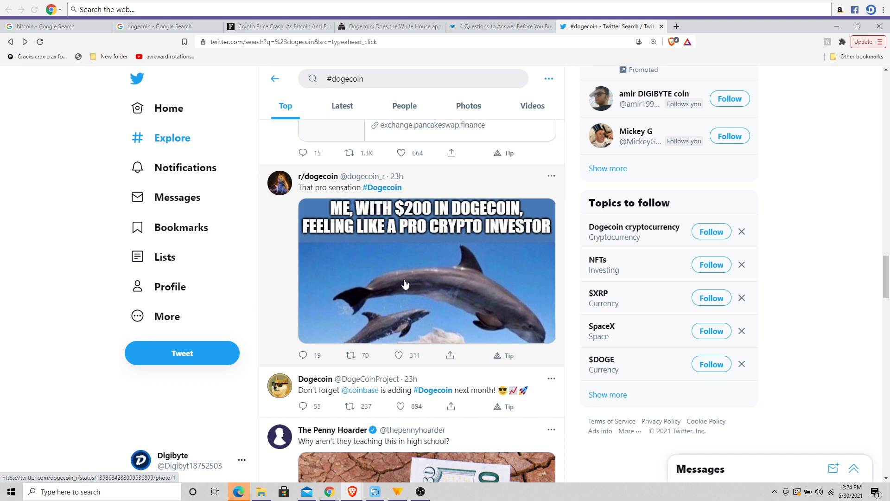
{"action": "left_click", "coordinate": [425, 271]}
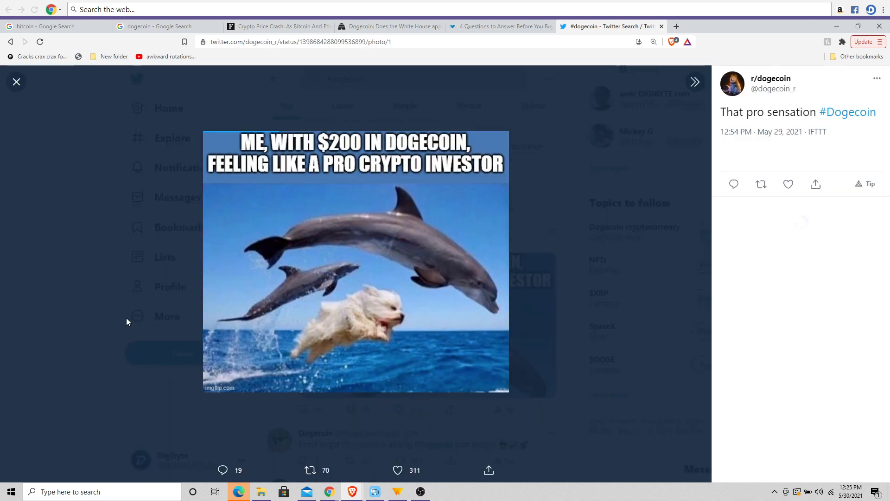
{"action": "left_click", "coordinate": [16, 82]}
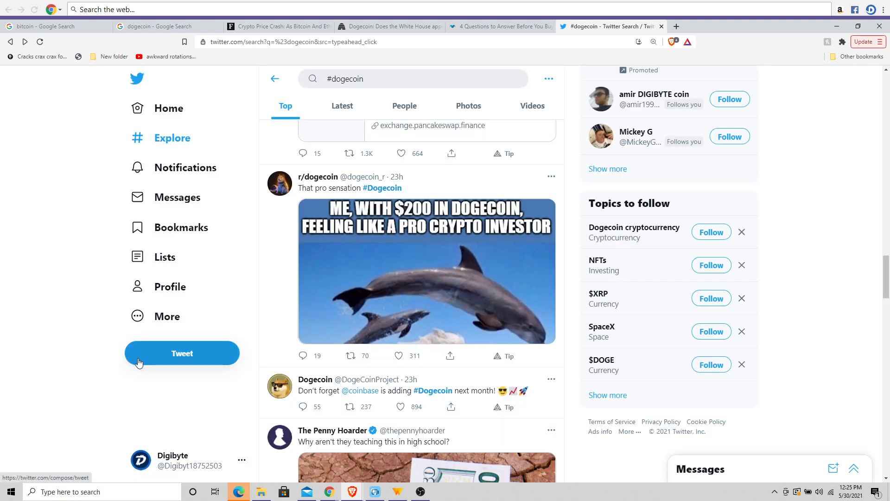
{"action": "scroll", "scroll_direction": "down", "scroll_amount": 3}
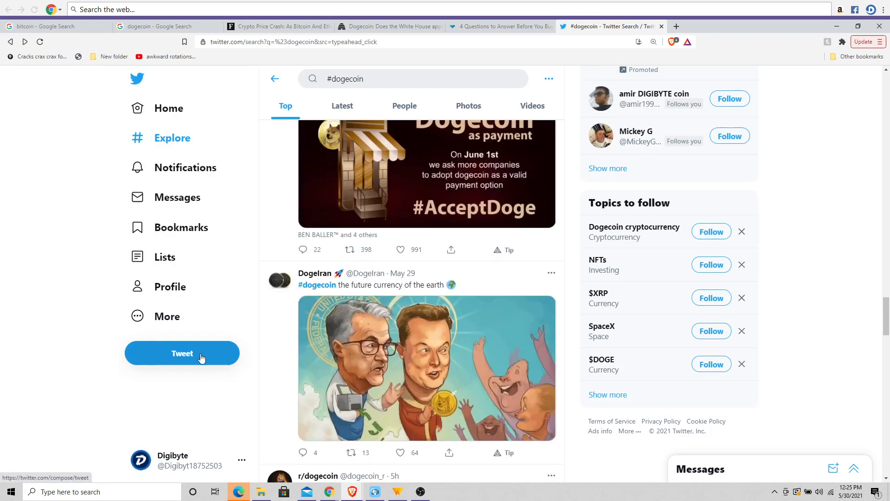
{"action": "scroll", "scroll_direction": "down", "scroll_amount": 3}
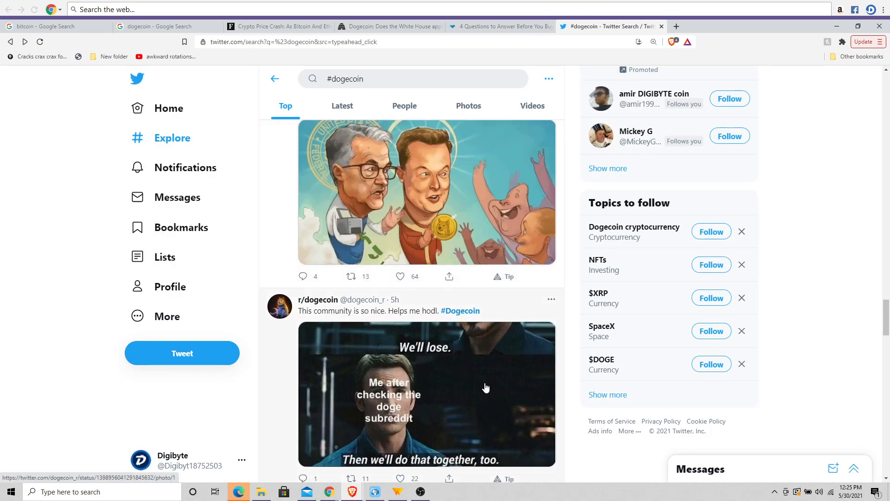
{"action": "scroll", "scroll_direction": "down", "scroll_amount": 3}
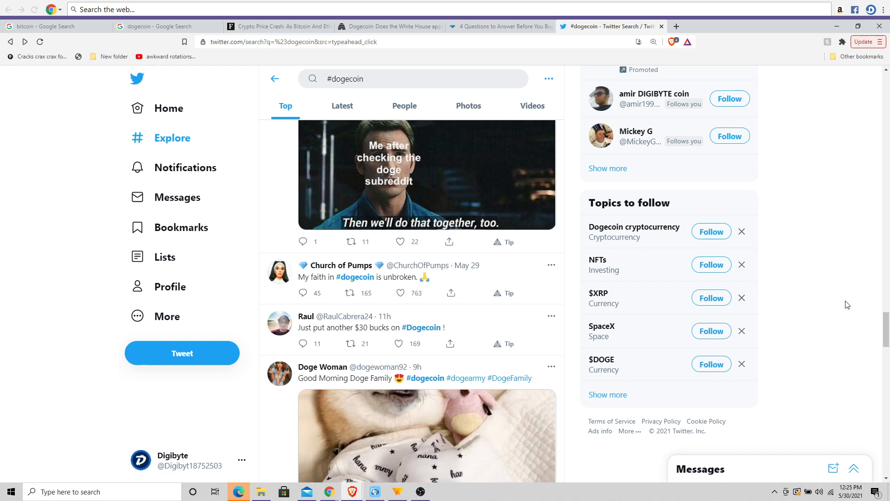
{"action": "scroll", "scroll_direction": "down", "scroll_amount": 3}
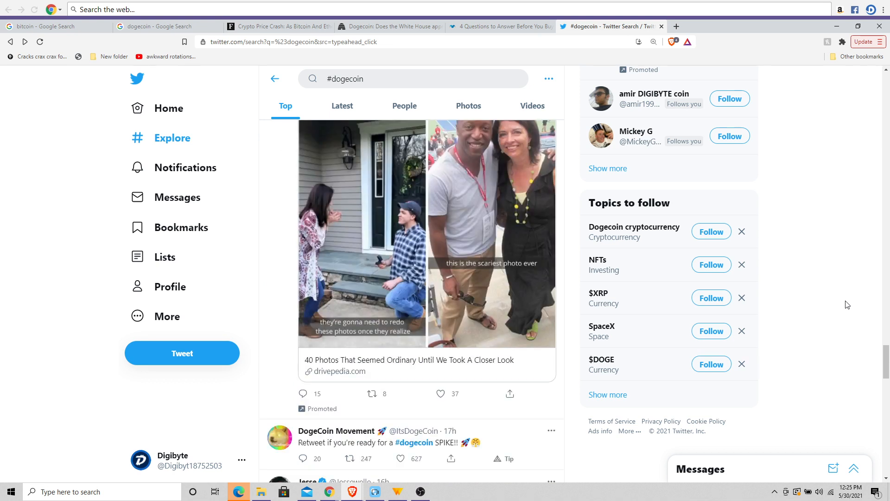
{"action": "scroll", "scroll_direction": "down", "scroll_amount": 3}
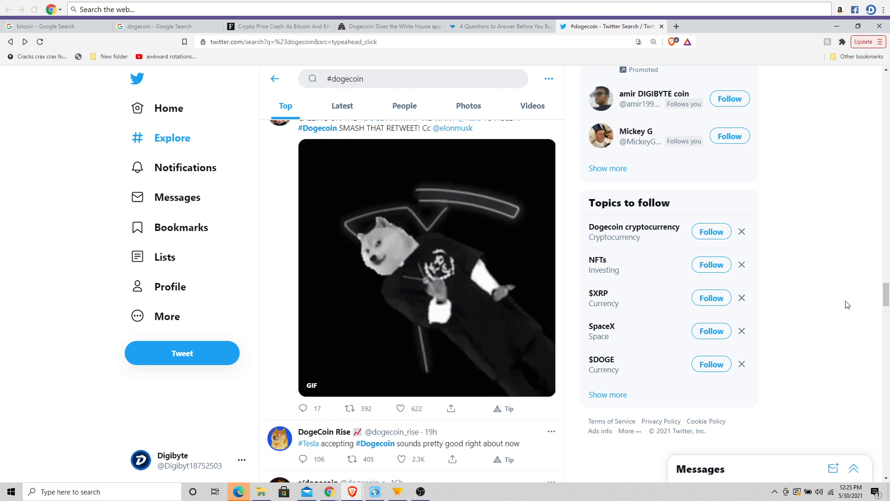
{"action": "scroll", "scroll_direction": "down", "scroll_amount": 3}
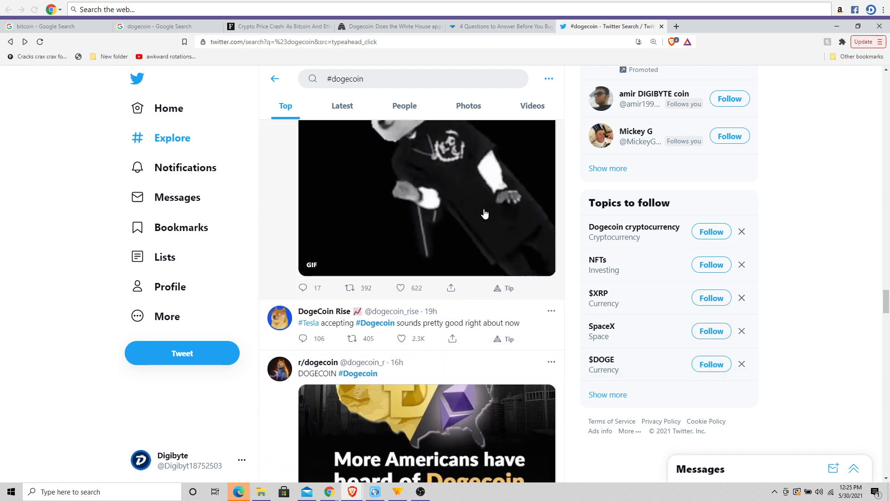
{"action": "scroll", "scroll_direction": "down", "scroll_amount": 3}
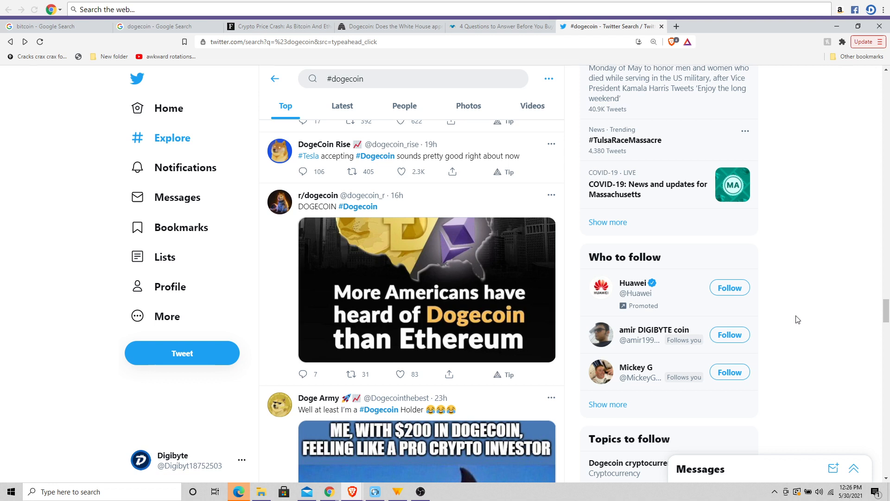
{"action": "scroll", "scroll_direction": "down", "scroll_amount": 3}
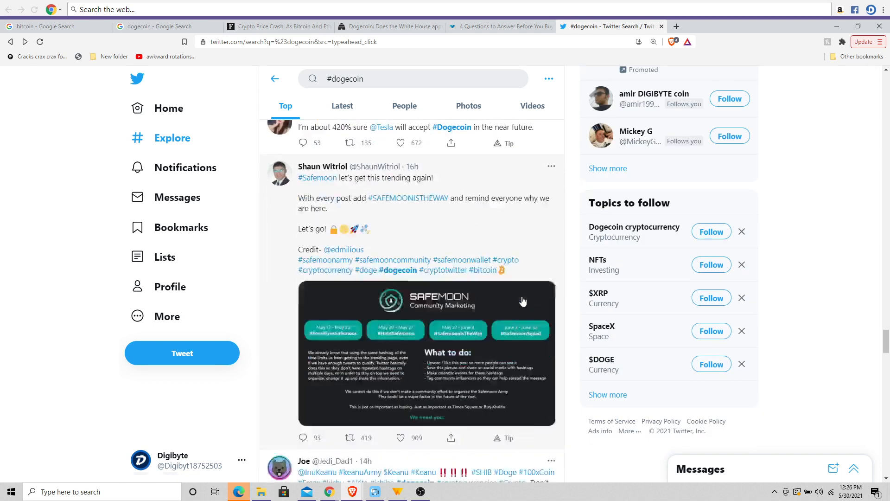
{"action": "scroll", "scroll_direction": "down", "scroll_amount": 3}
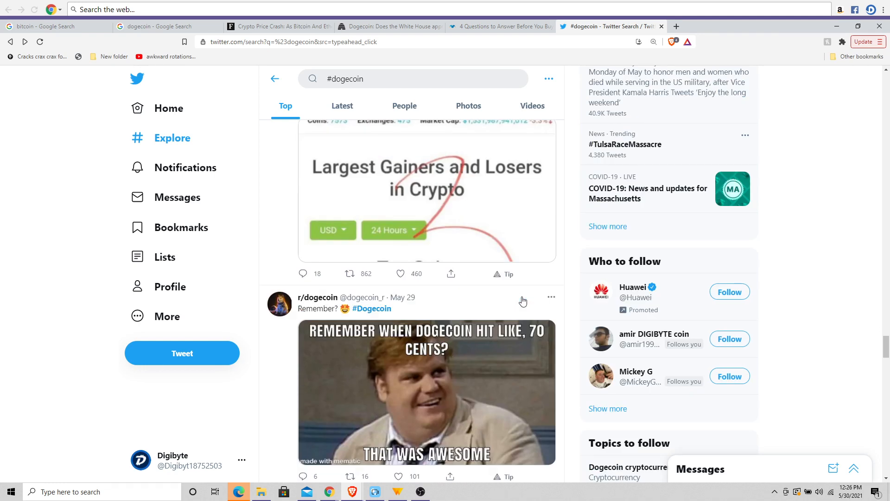
{"action": "scroll", "scroll_direction": "down", "scroll_amount": 3}
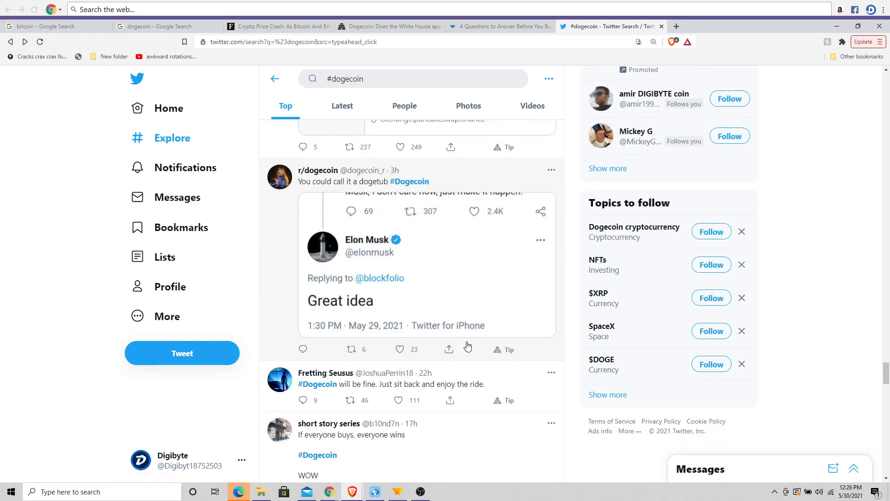
{"action": "scroll", "scroll_direction": "down", "scroll_amount": 3}
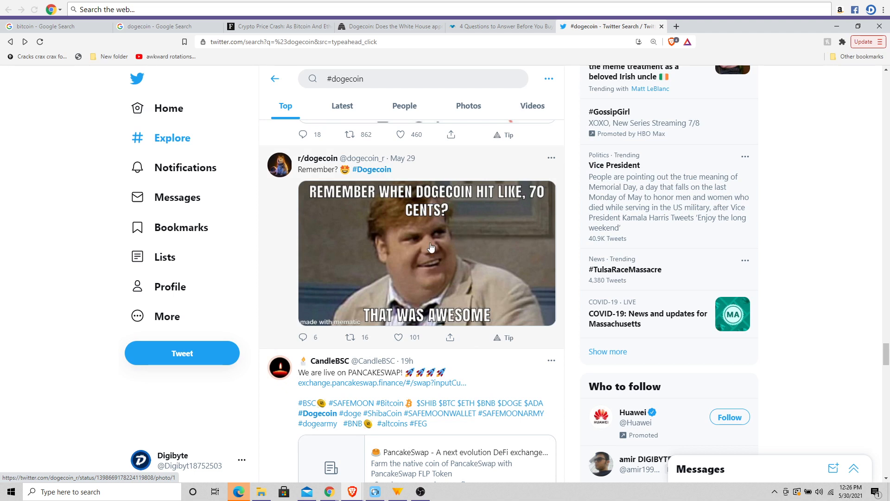
{"action": "left_click", "coordinate": [426, 254]}
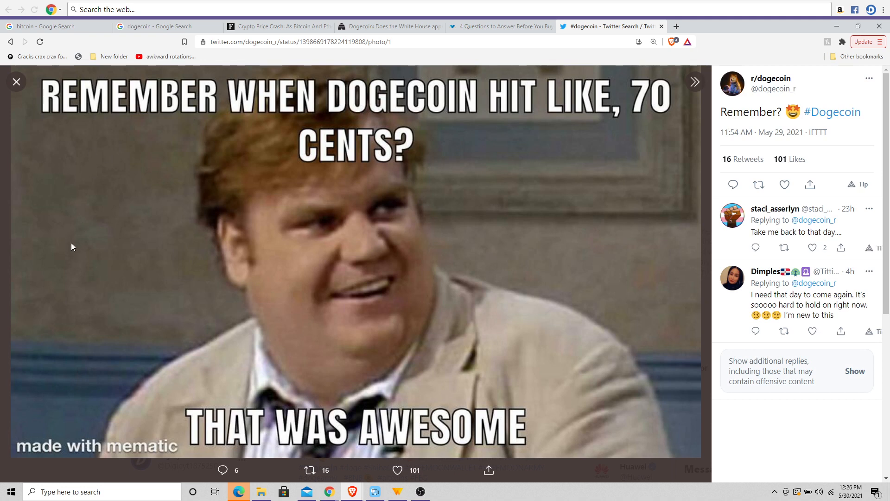
{"action": "mouse_move", "coordinate": [3, 223]}
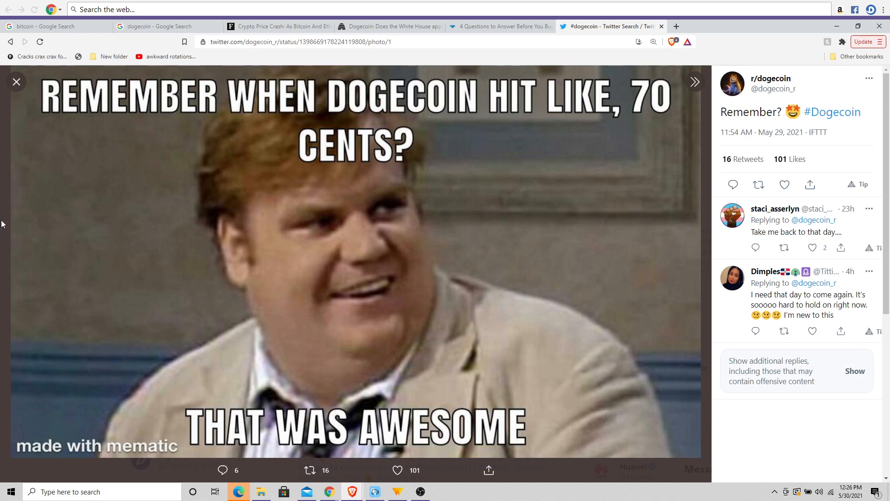
{"action": "left_click", "coordinate": [17, 82]}
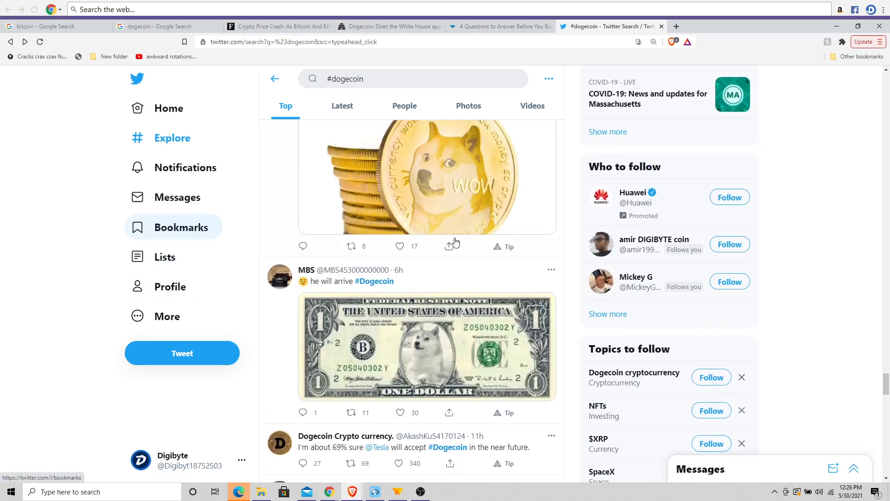
{"action": "scroll", "scroll_direction": "down", "scroll_amount": 3}
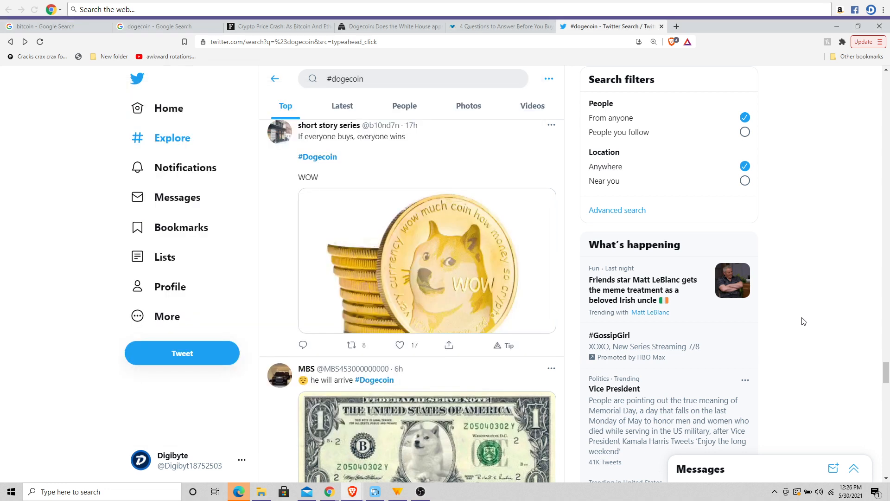
{"action": "scroll", "scroll_direction": "down", "scroll_amount": 3}
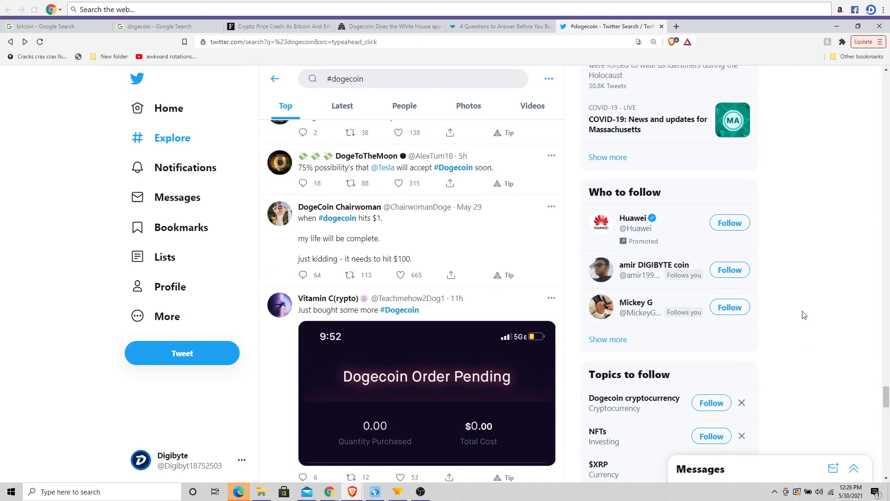
{"action": "scroll", "scroll_direction": "up", "scroll_amount": 3}
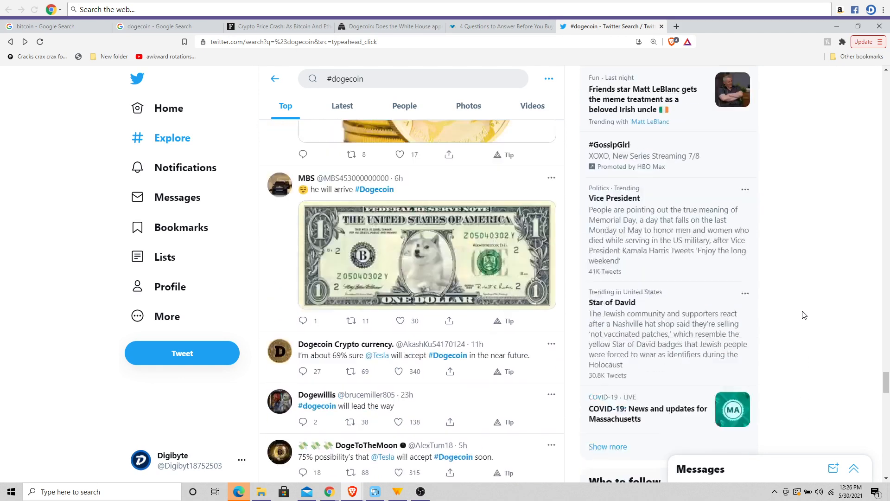